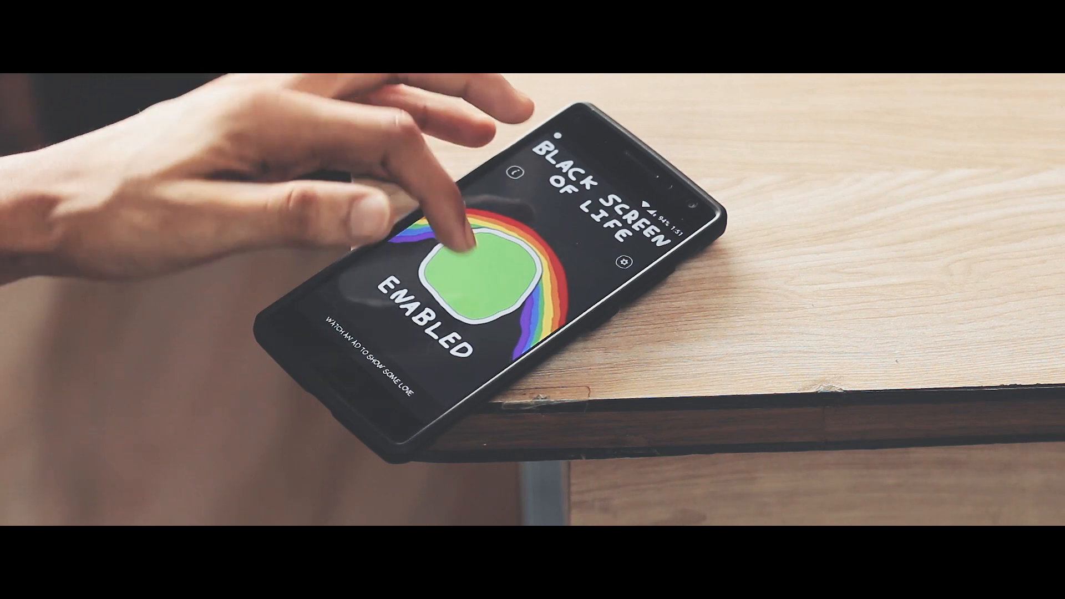
click(468, 272)
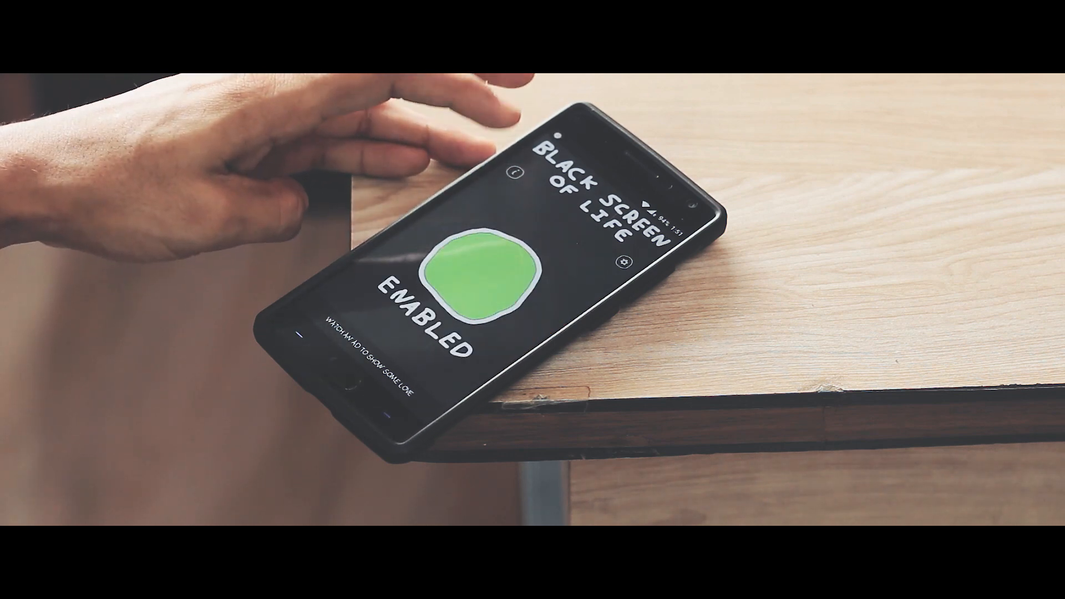